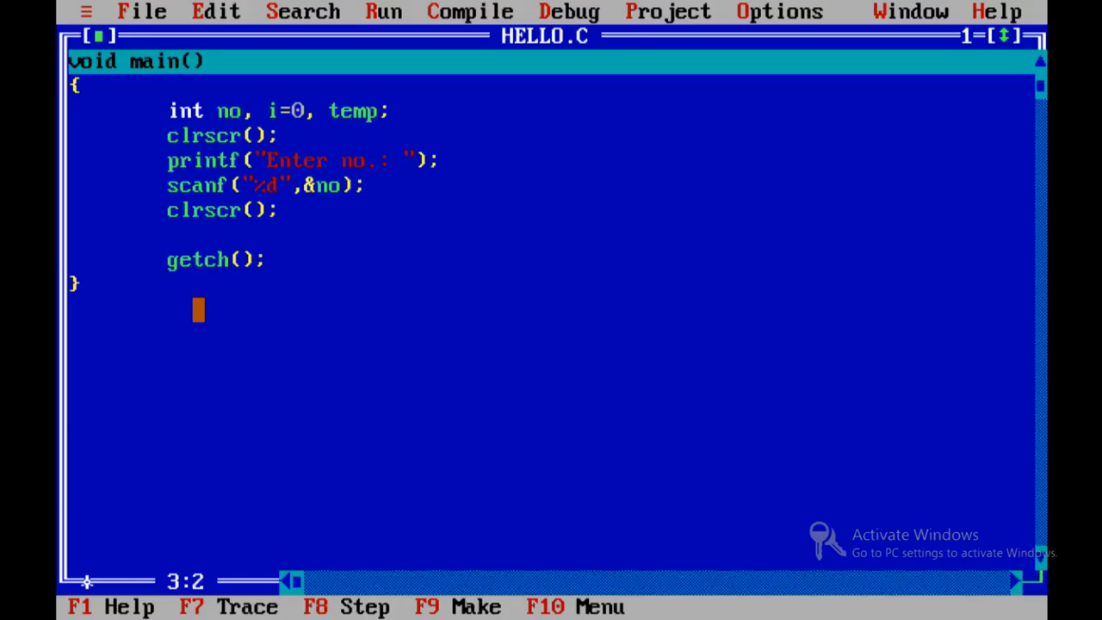
# Step: Remove the =0 initializer so the declaration reads int no, i, temp
pyautogui.press('Backspace')
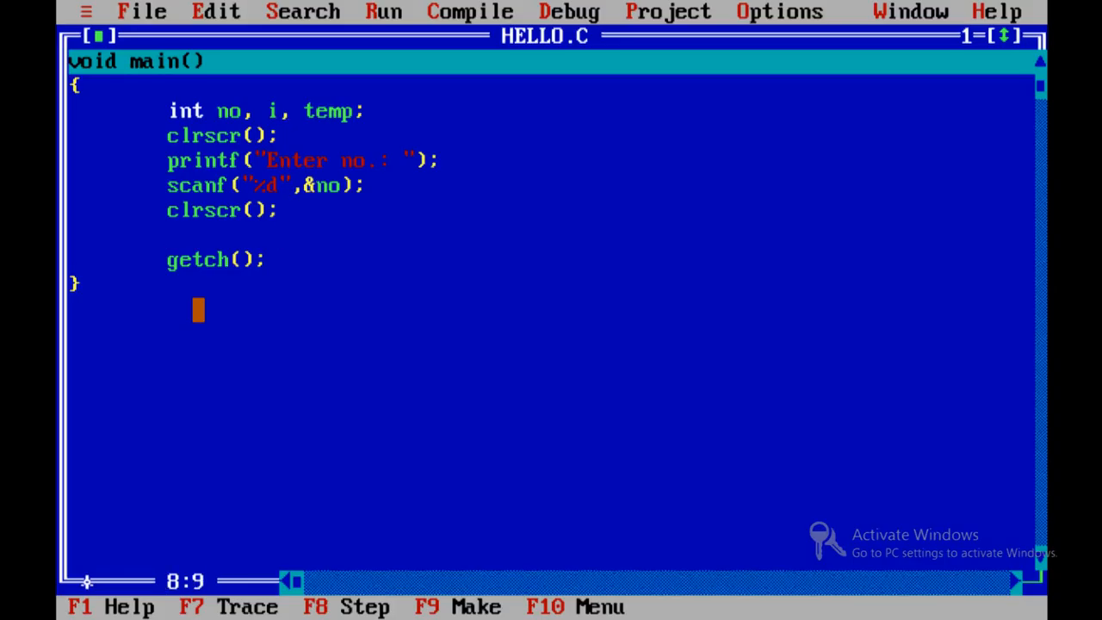
# Step: Write a for(;;) skeleton with an empty brace body after the second screen clear
pyautogui.write('for')
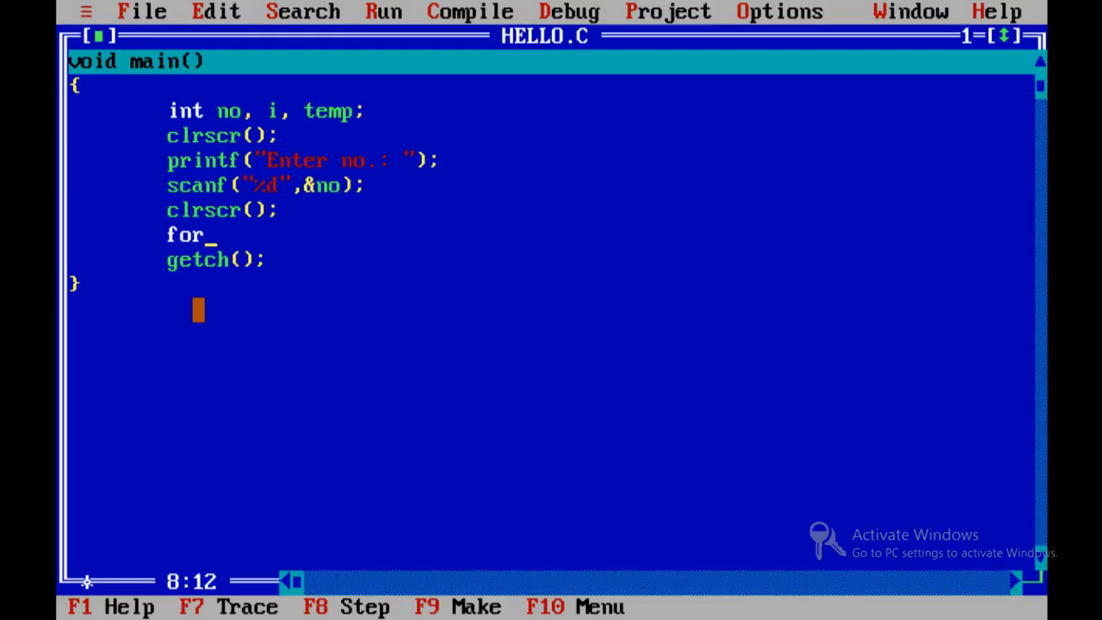
pyautogui.write('(;;)')
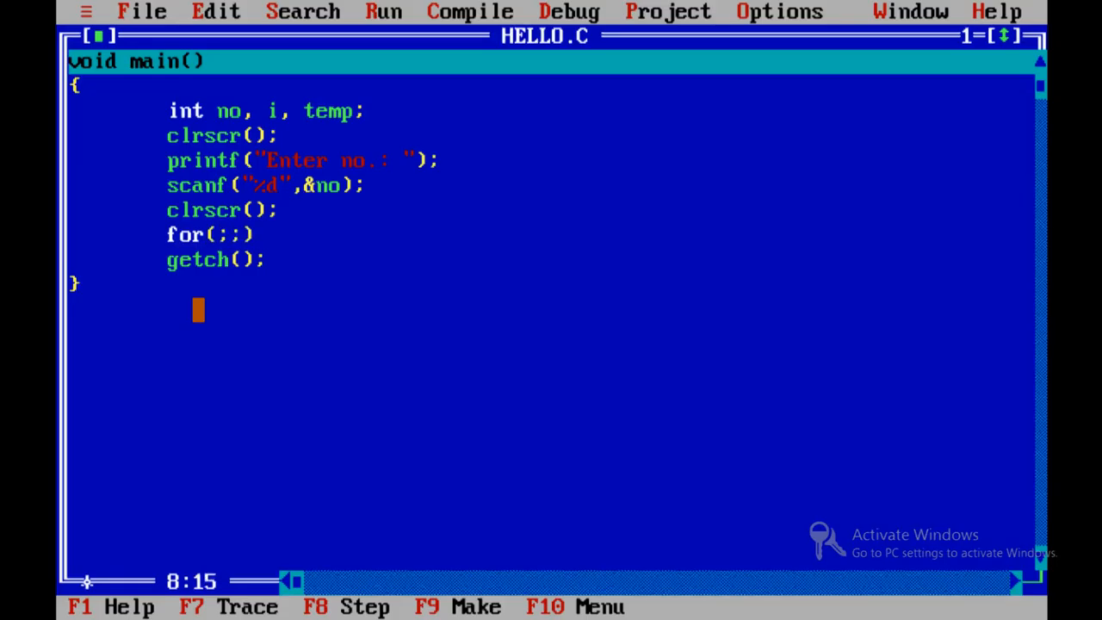
pyautogui.press('Enter')
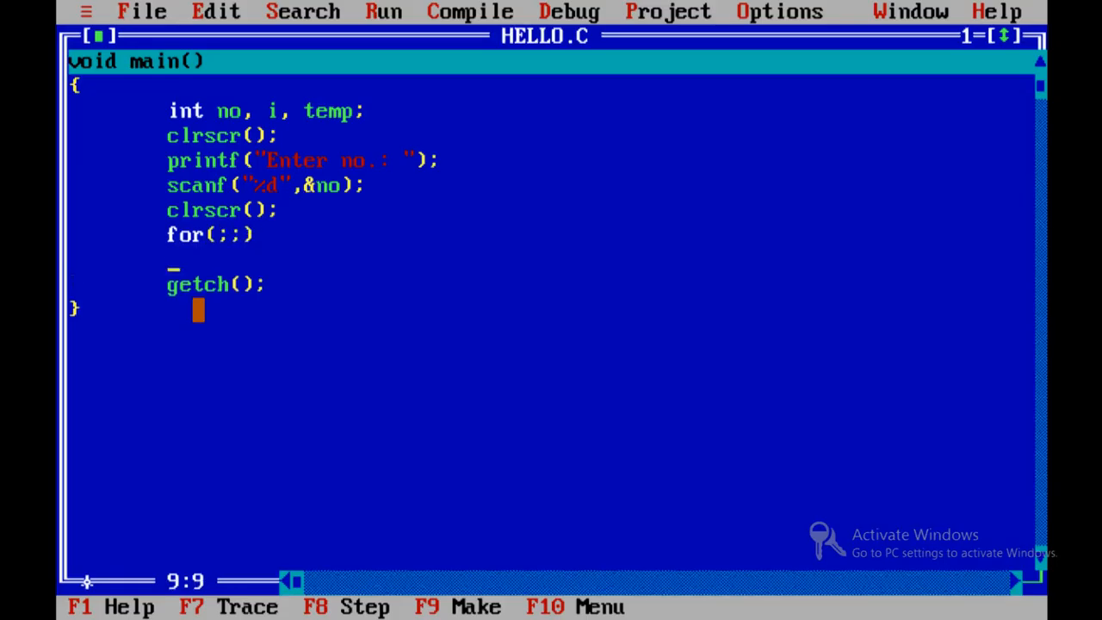
pyautogui.write('{')
pyautogui.write('}')
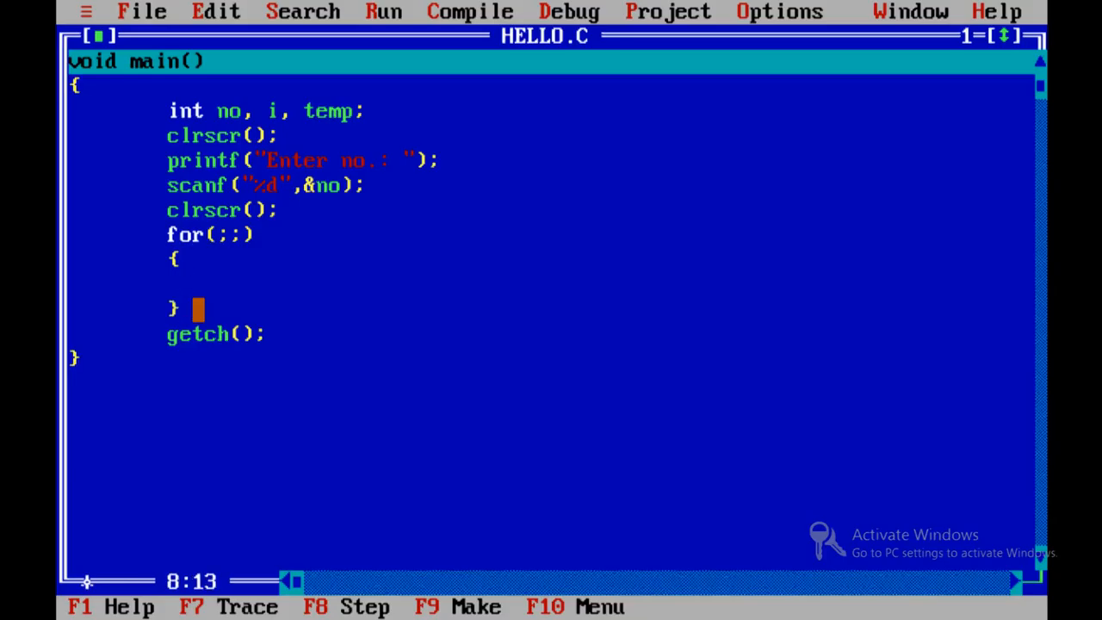
# Step: Fill the loop header as for(i=0;i<10;i++)
pyautogui.write('i=0')
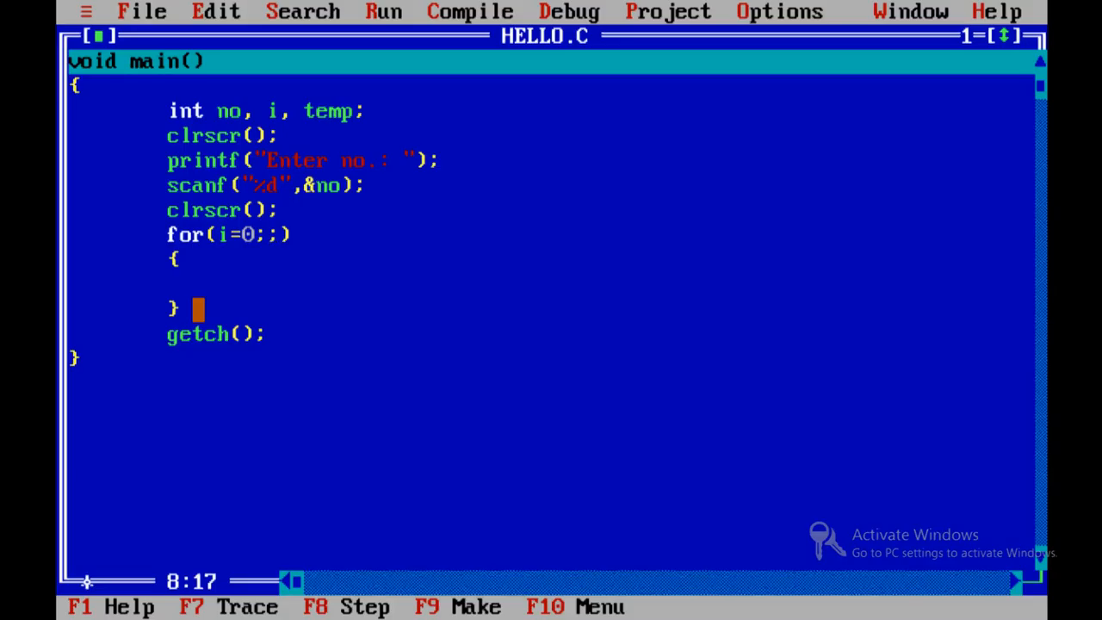
pyautogui.write('i')
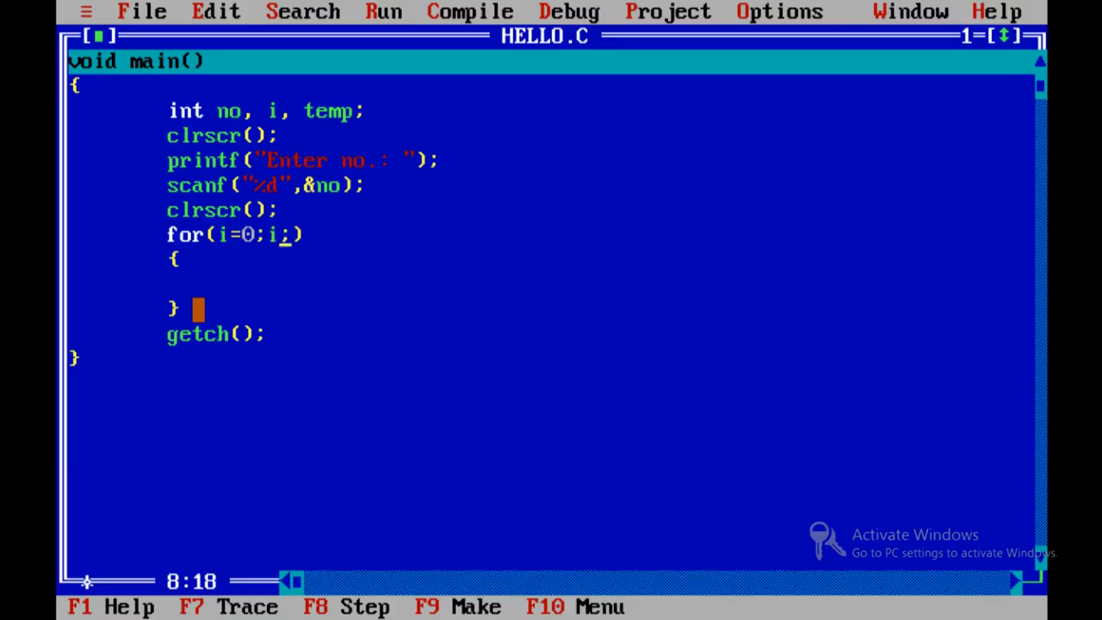
pyautogui.write('<10')
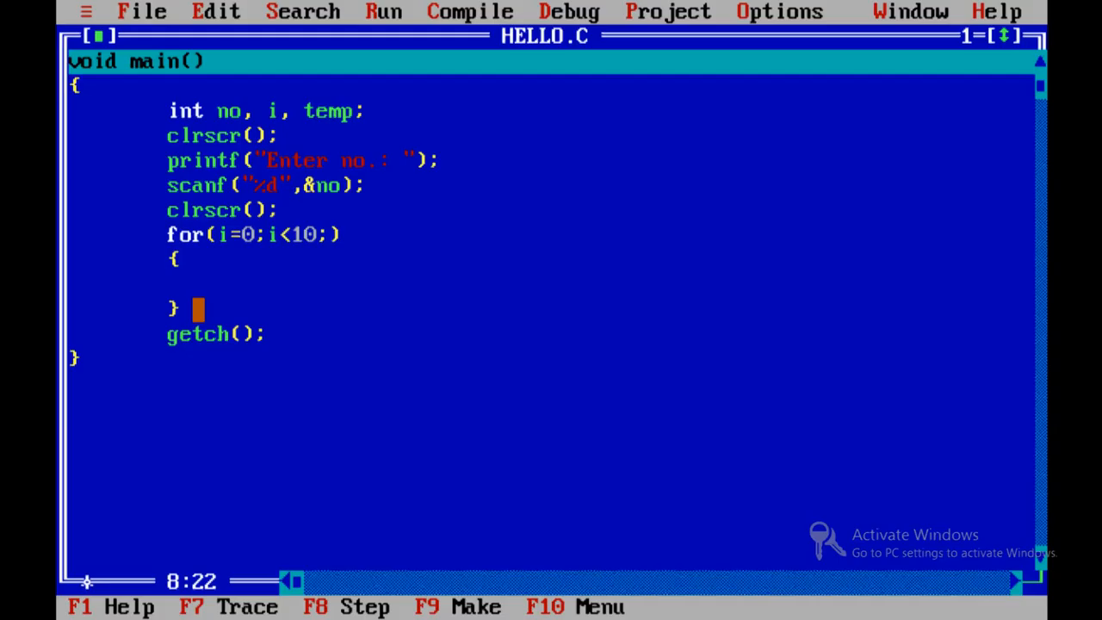
pyautogui.write('i+')
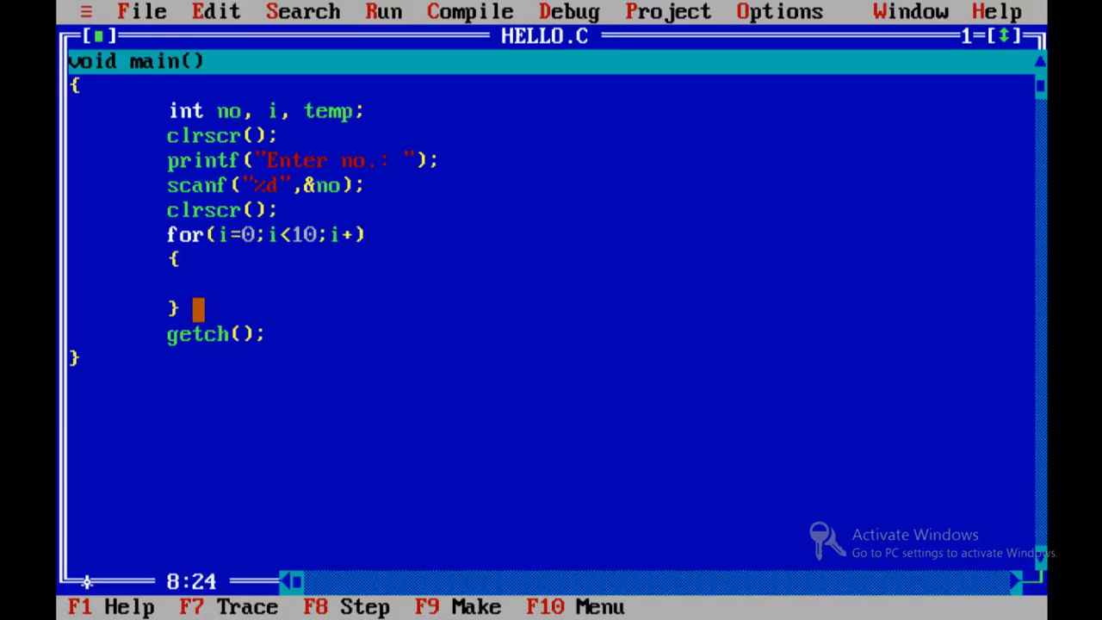
pyautogui.write('+')
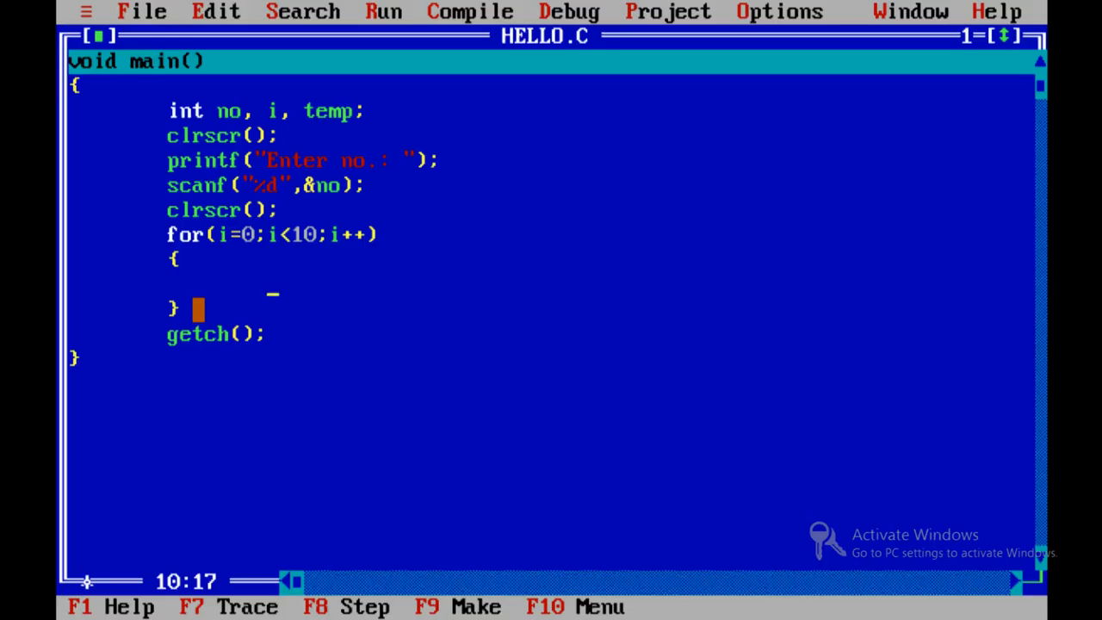
# Step: Make the loop body compute temp=(i+1)*no;
pyautogui.write('temp=')
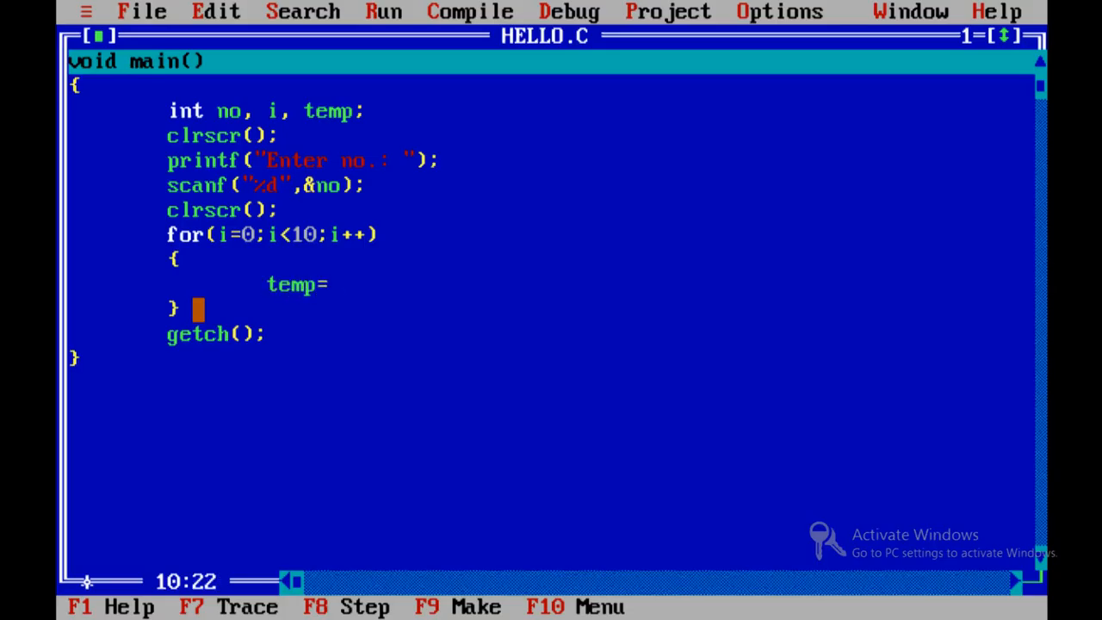
pyautogui.write('i+)')
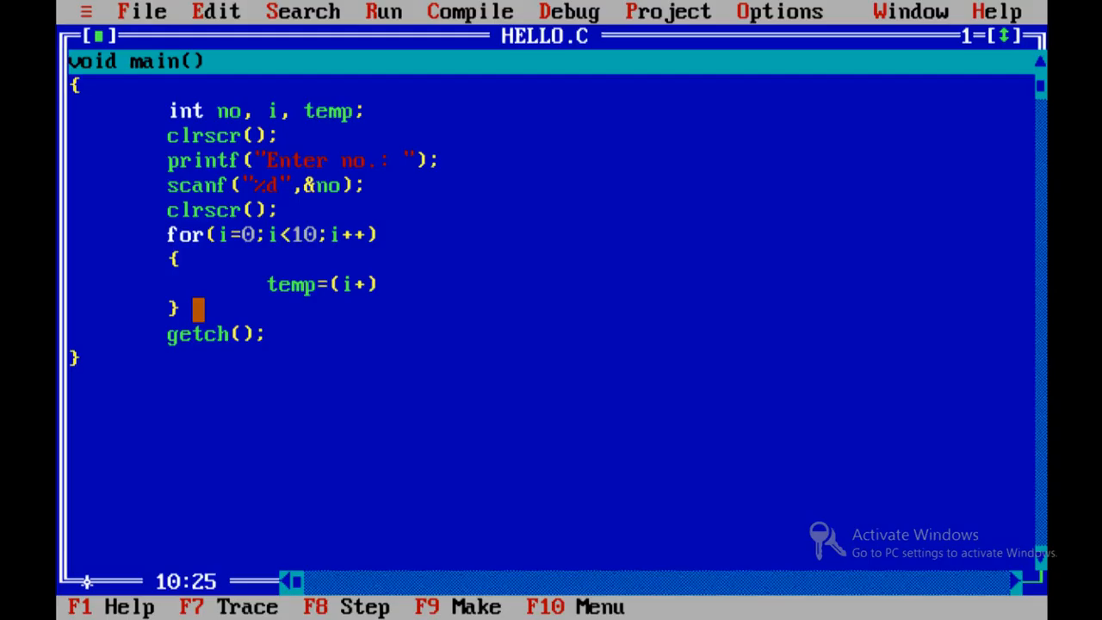
pyautogui.write('1)*n')
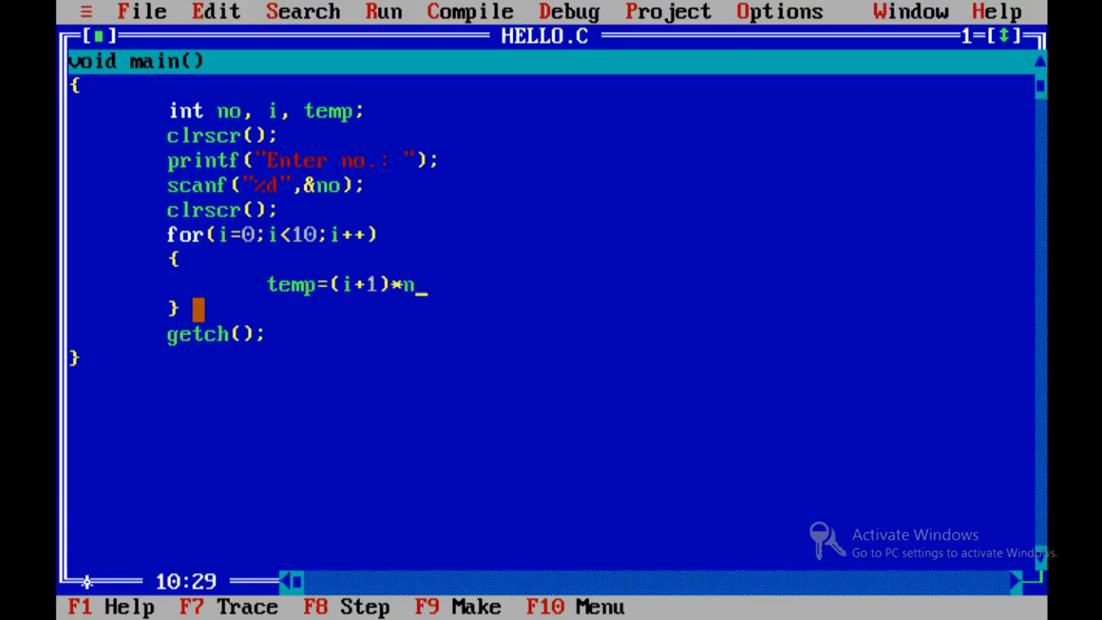
pyautogui.write('o;')
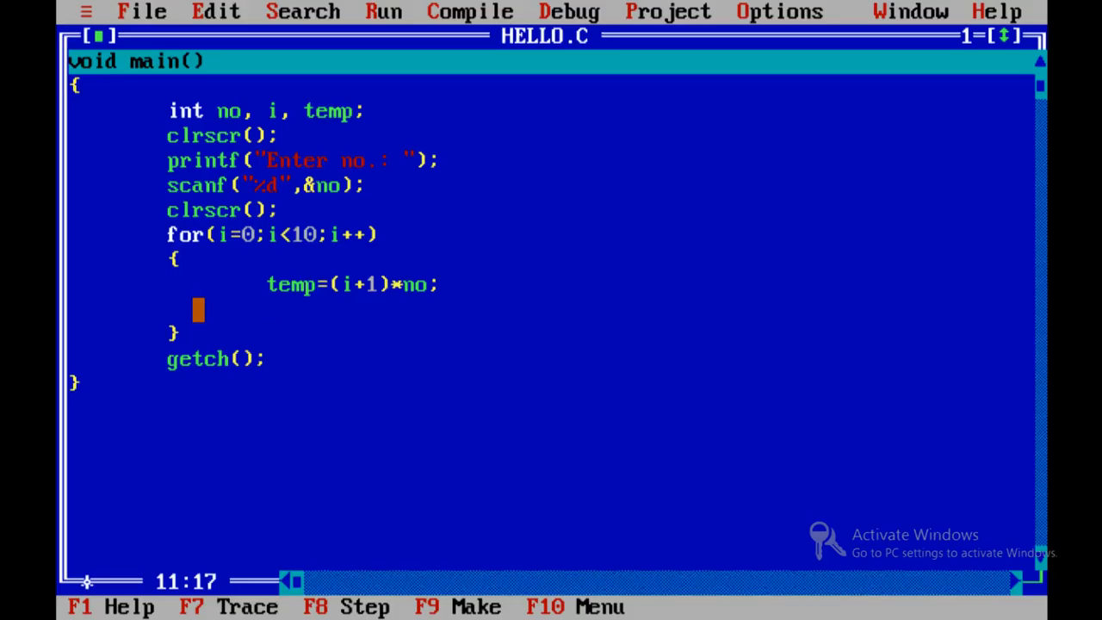
# Step: Add printf("%d\n",no); in the loop and compile HELLO.C with one warning, no errors
pyautogui.write('printf()')
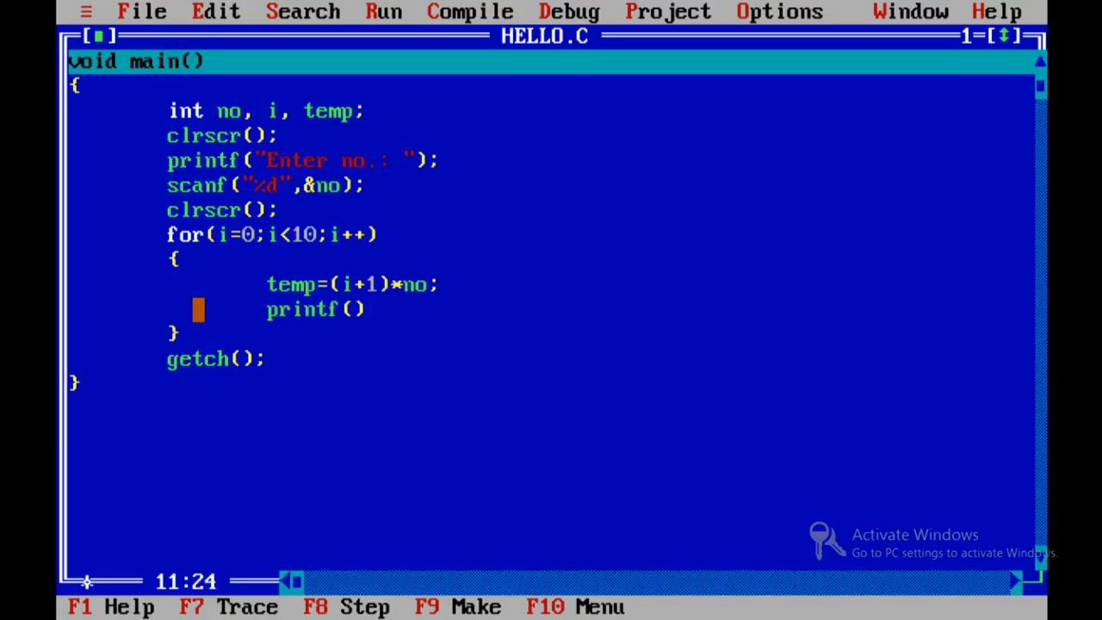
pyautogui.write('"%d"')
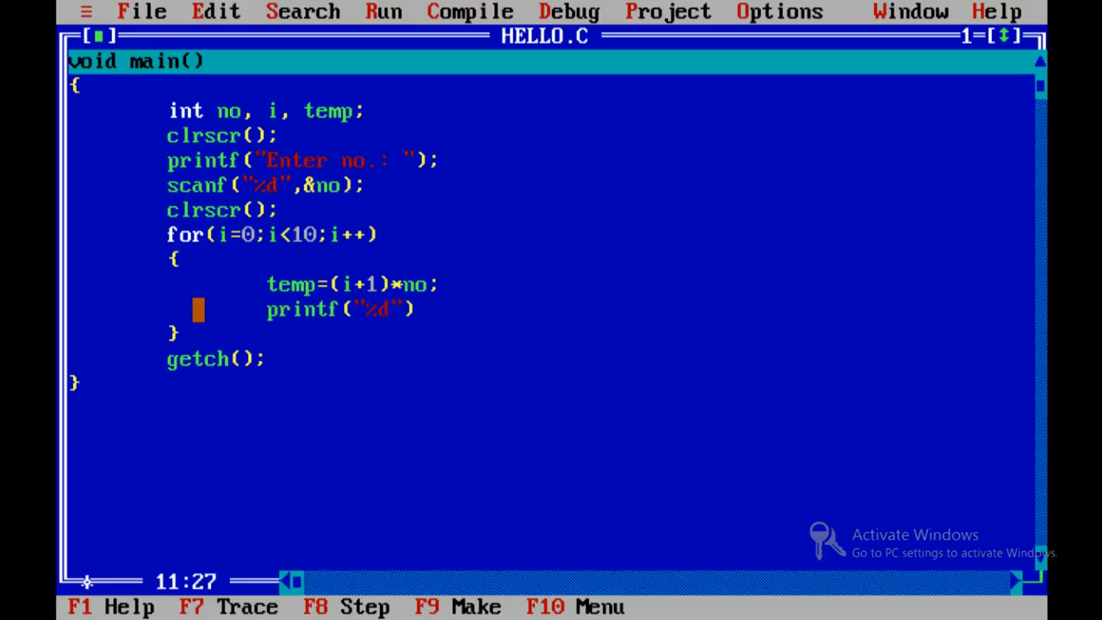
pyautogui.write('\\n')
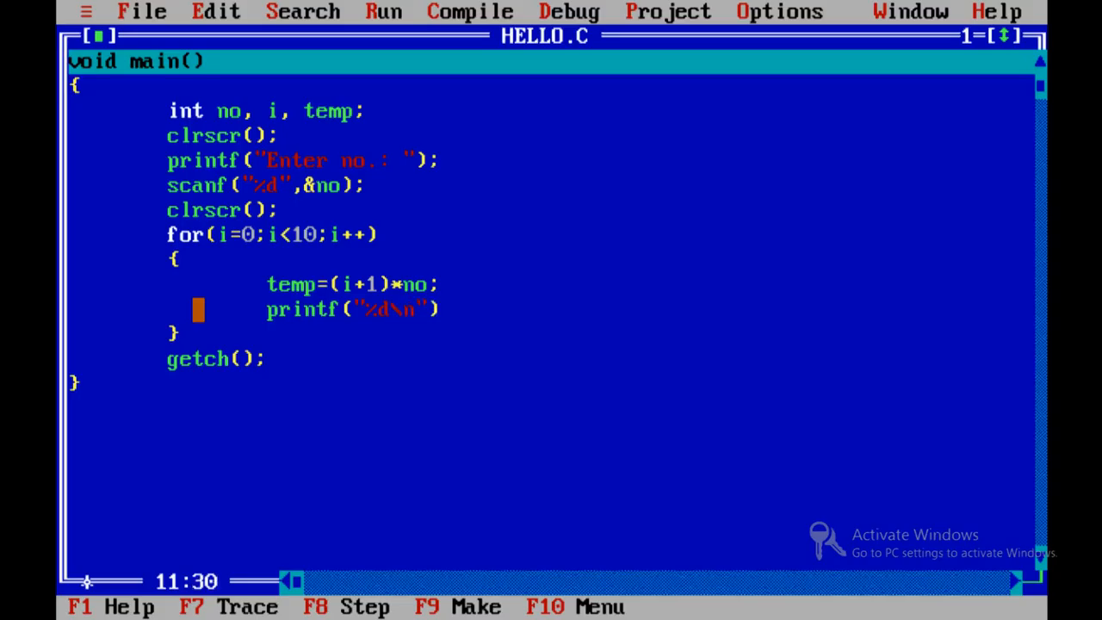
pyautogui.write(',no')
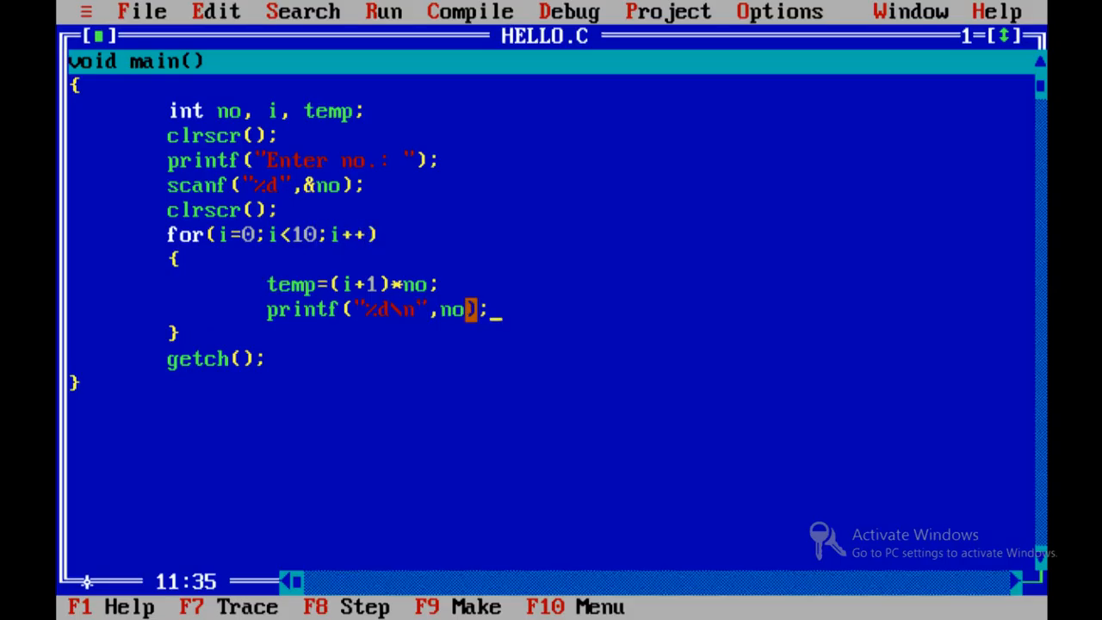
pyautogui.click(470, 10)
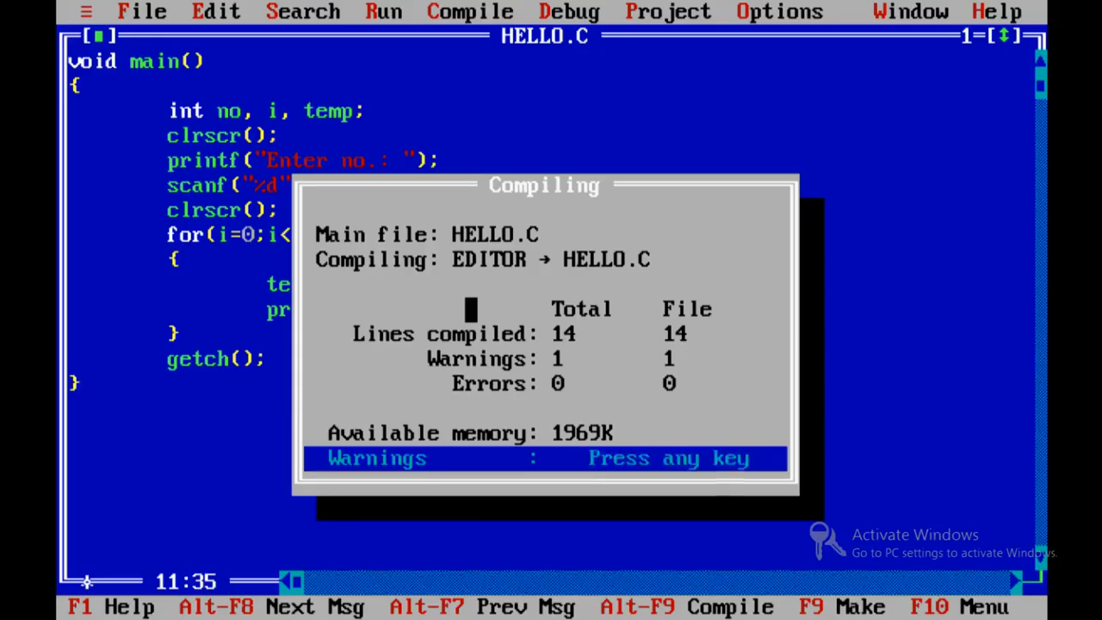